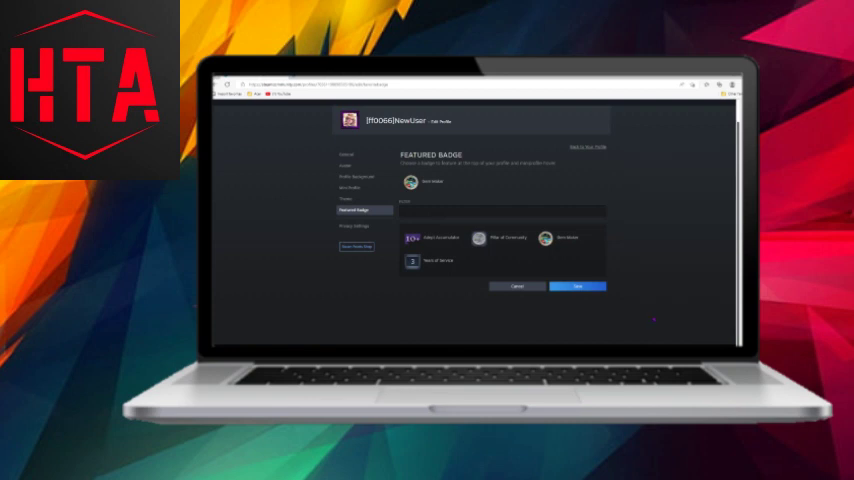
Open Chrome DevTools with F12, docked beside the Featured Badge edit page
{"action": "key", "text": "F12"}
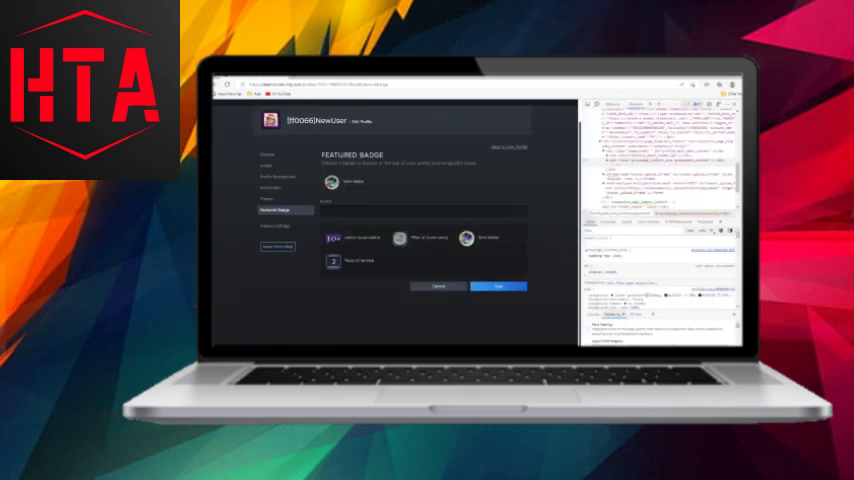